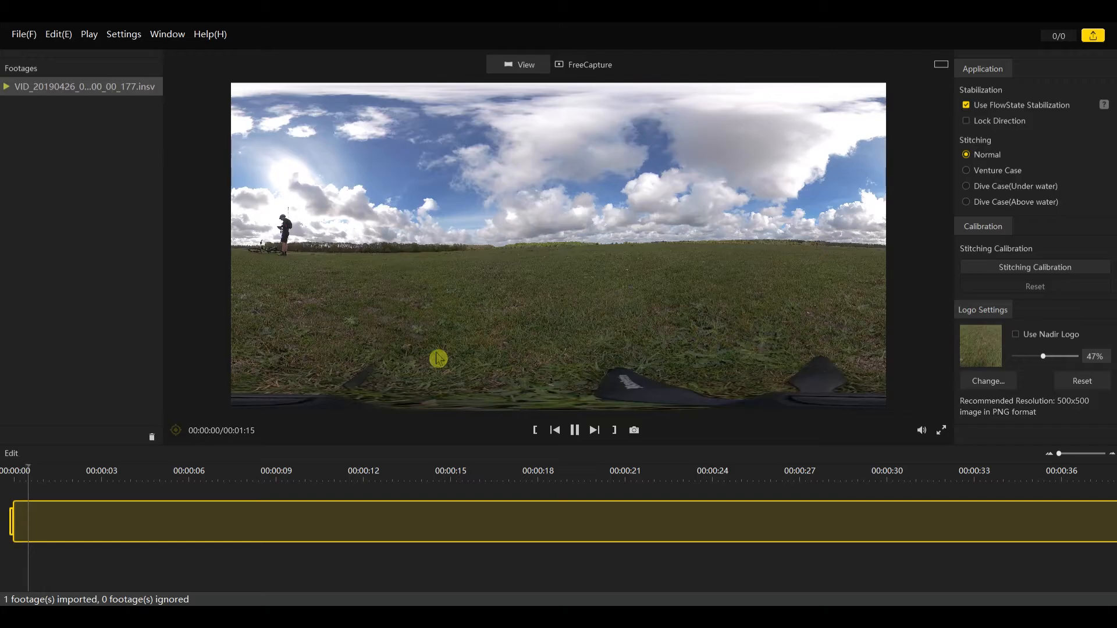
Switch the 360 bike clip to FreeCapture for flat reframing with the keyframe timeline
left_click(574, 429)
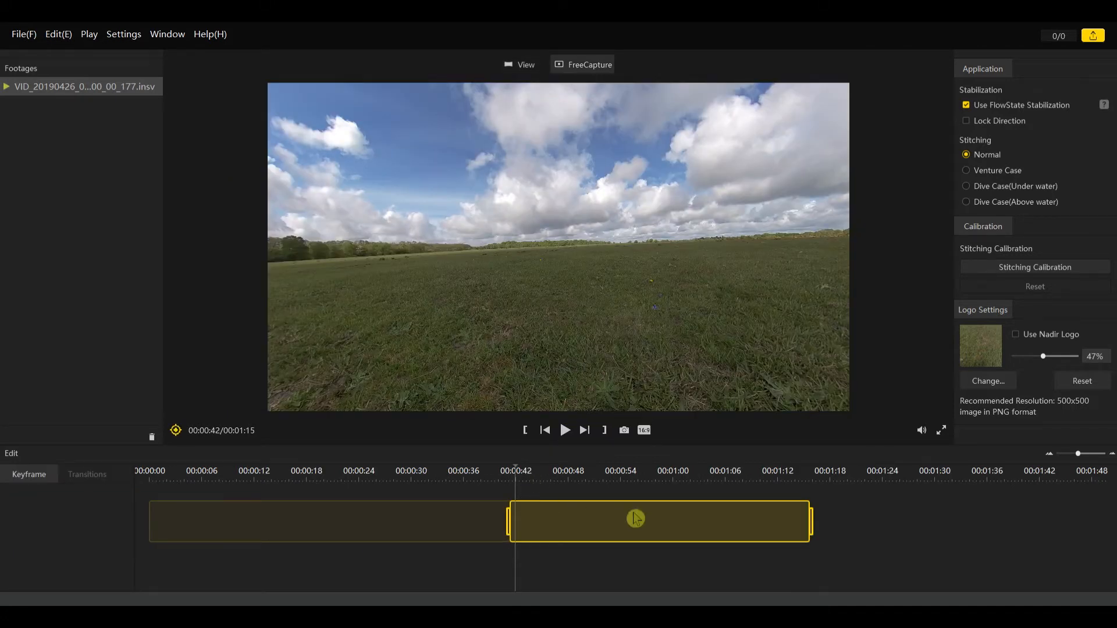
Drag the section's right edge in so the working section spans about 0:42–0:55
left_click_drag(808, 520, 645, 518)
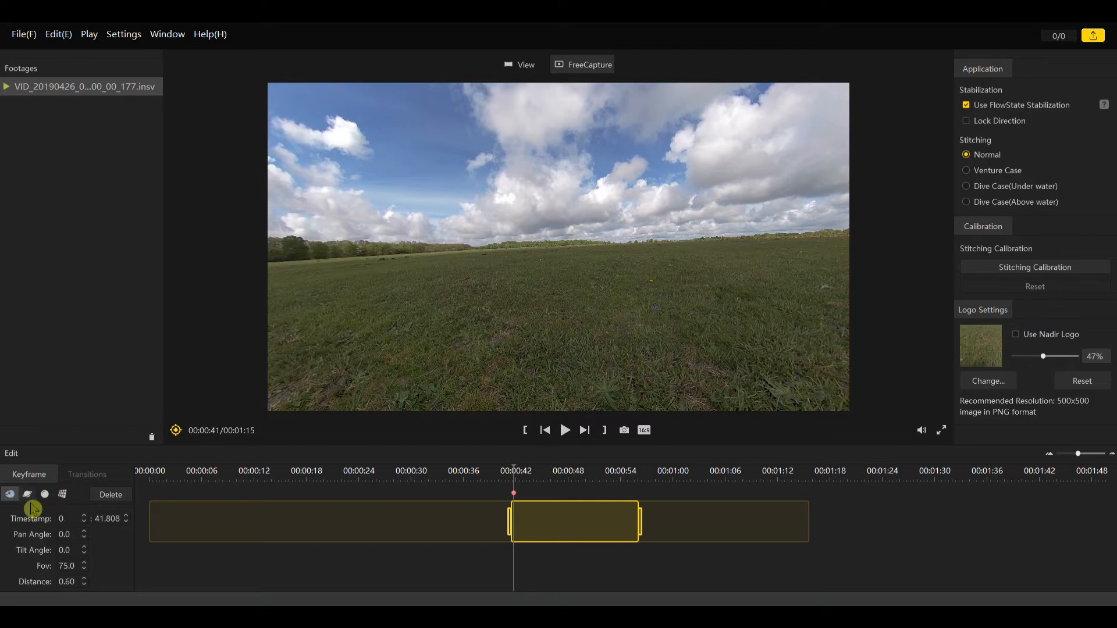
Apply tiny planet, tilt to 90° for a sky planet, and pan the rider upright at bottom
left_click(27, 494)
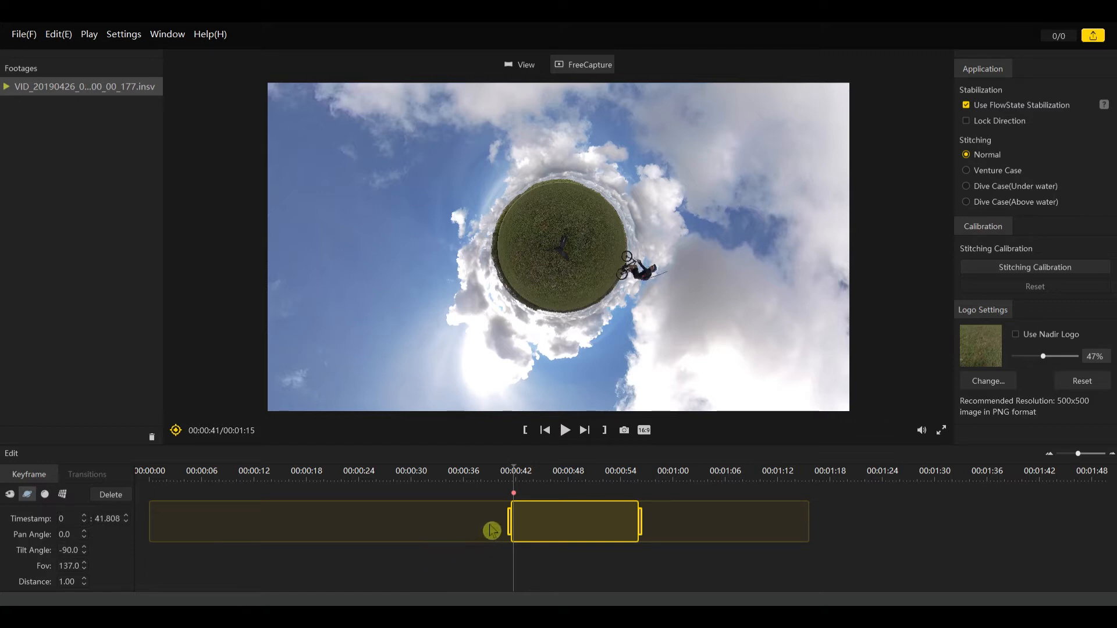
left_click_drag(492, 530, 583, 171)
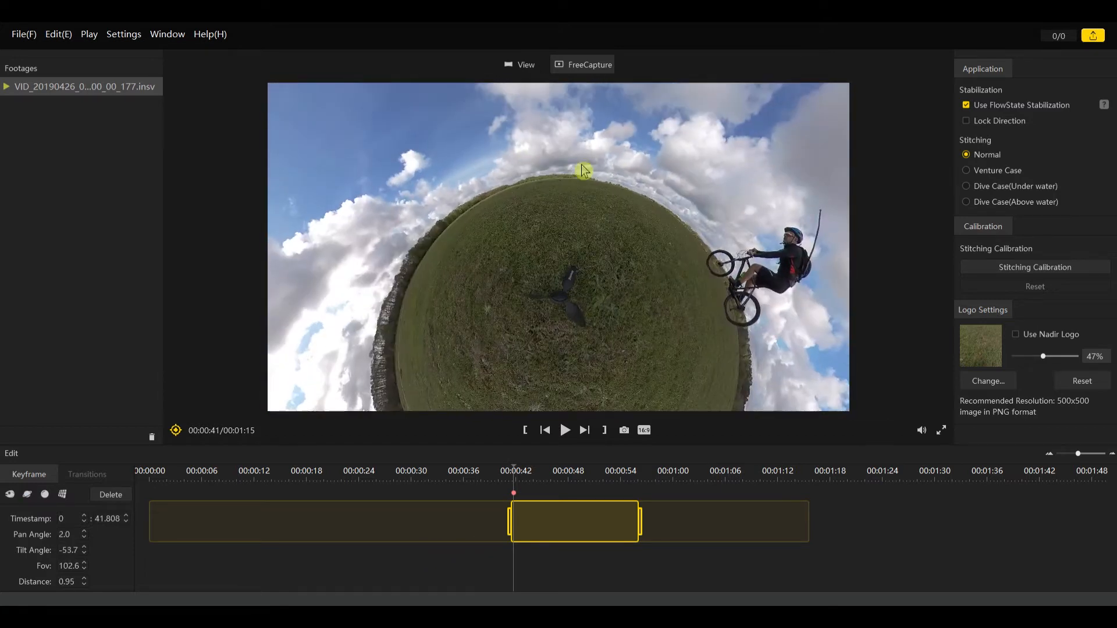
left_click_drag(584, 171, 594, 343)
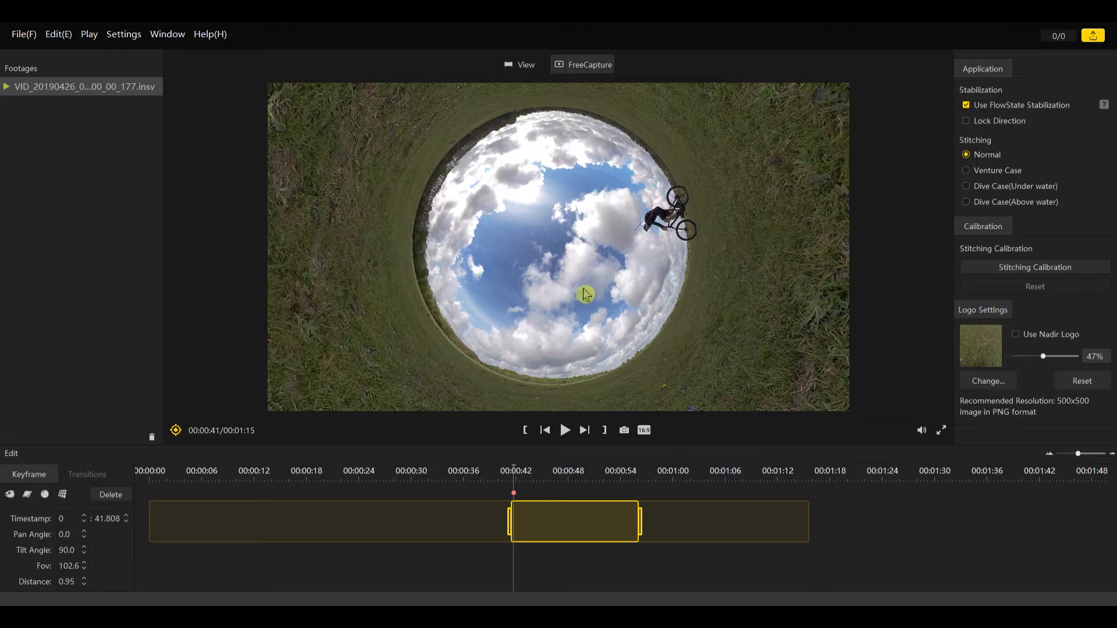
left_click_drag(584, 295, 518, 161)
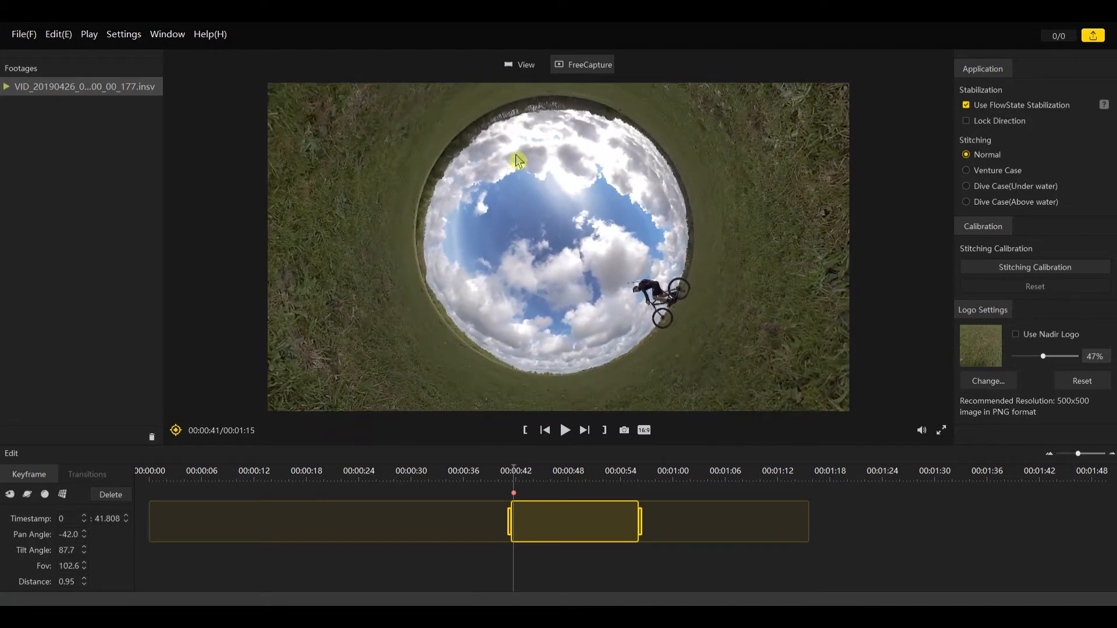
left_click_drag(519, 160, 568, 204)
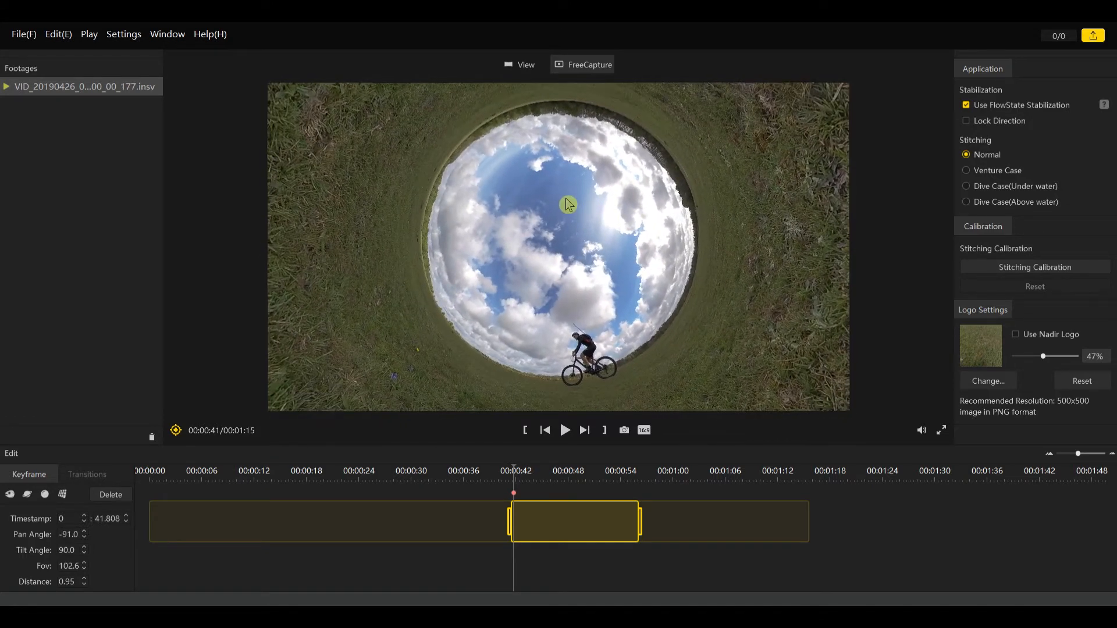
left_click(564, 429)
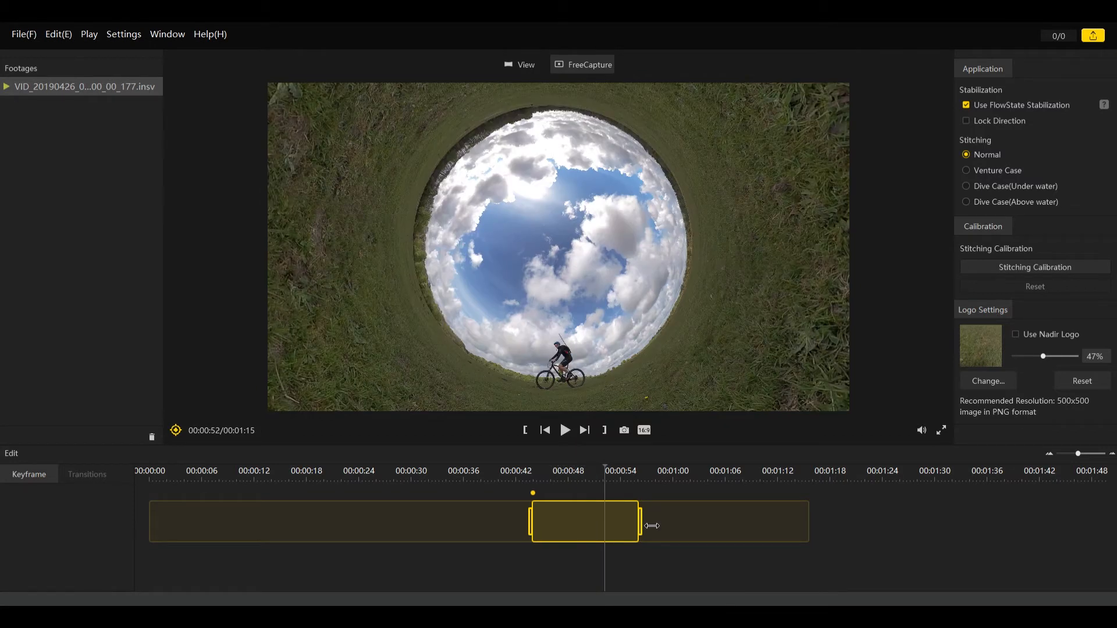
left_click_drag(640, 526, 610, 523)
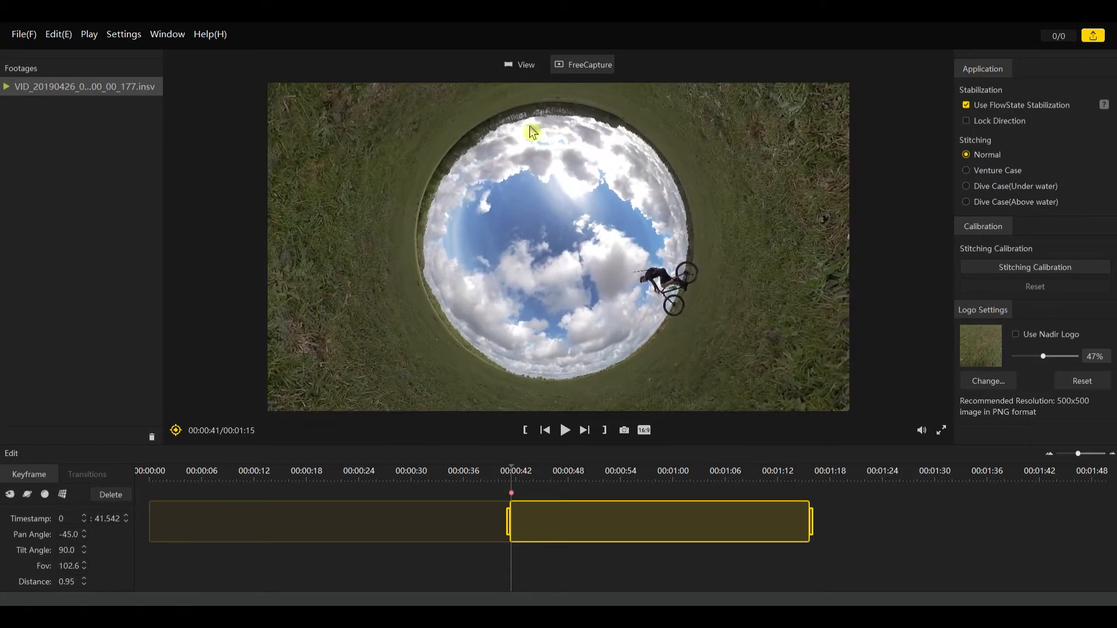
Spin the inverted planet at pauses near 0:45 and 0:53 so the rider rolls around
left_click_drag(533, 132, 483, 161)
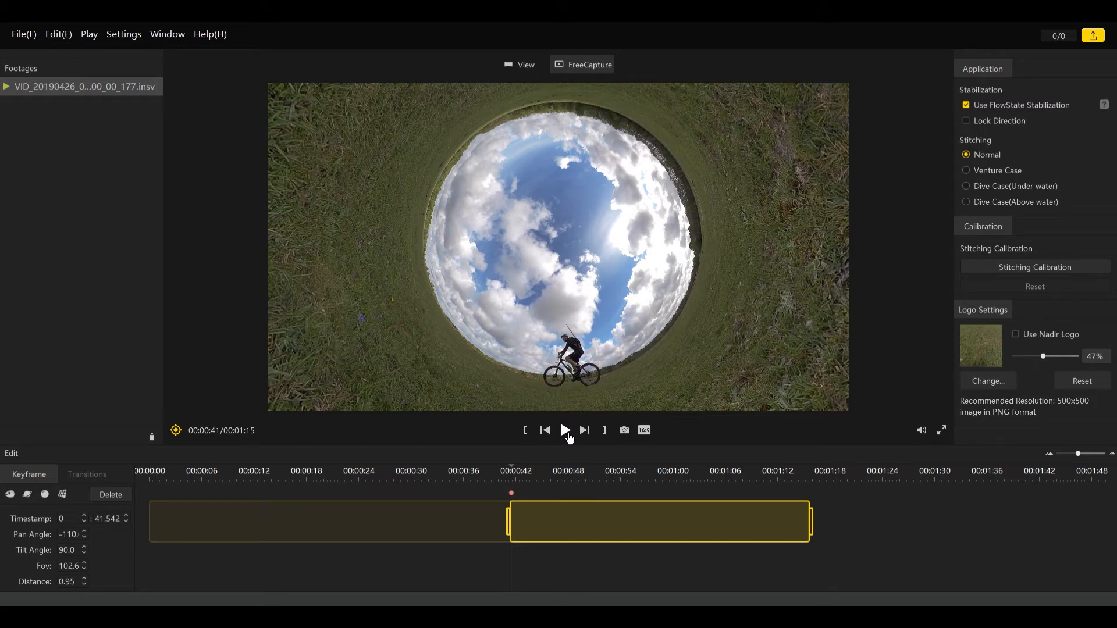
left_click(564, 429)
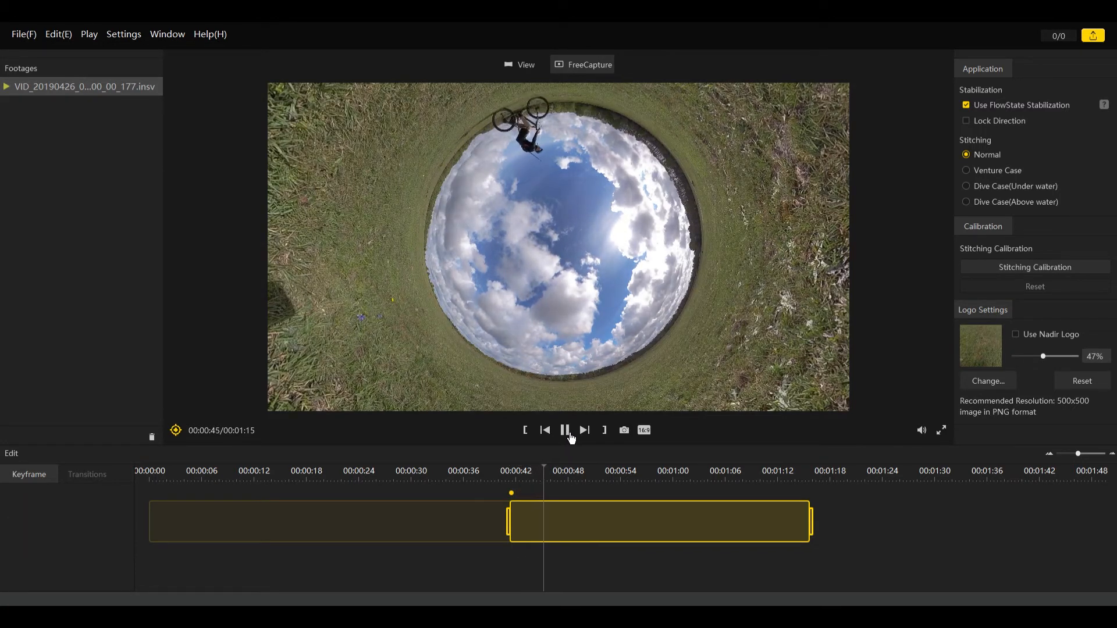
left_click(565, 429)
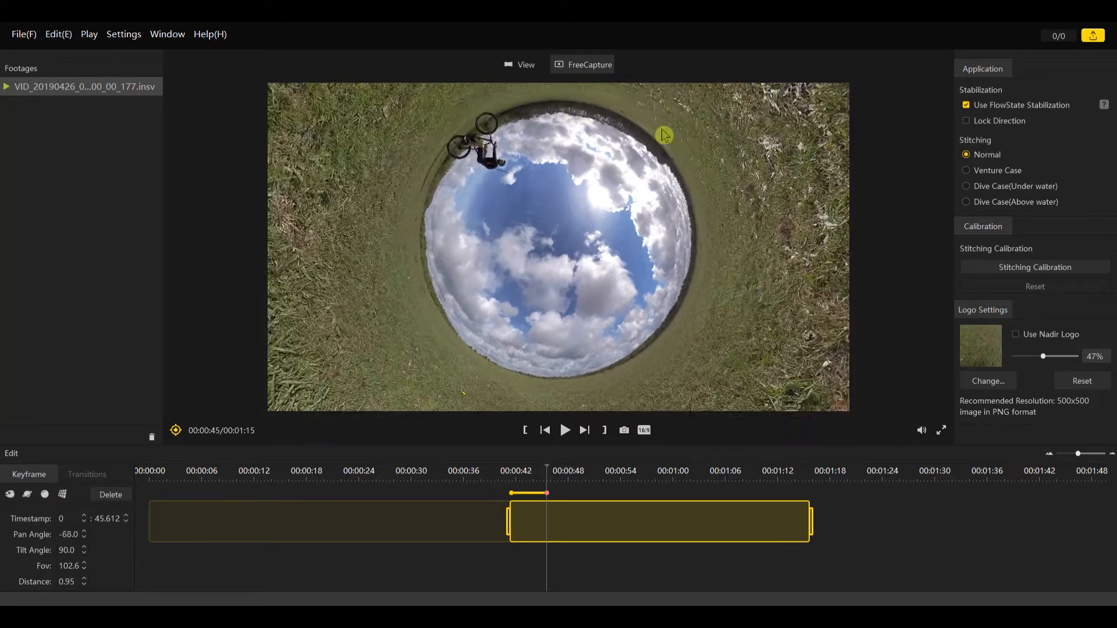
left_click_drag(662, 135, 516, 171)
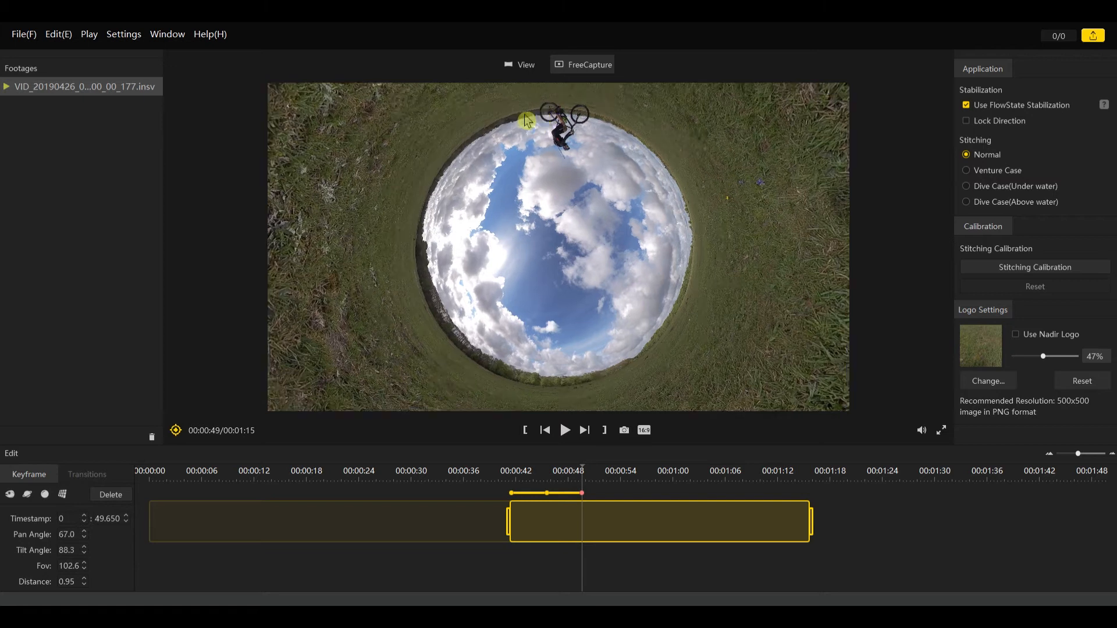
left_click_drag(526, 120, 645, 153)
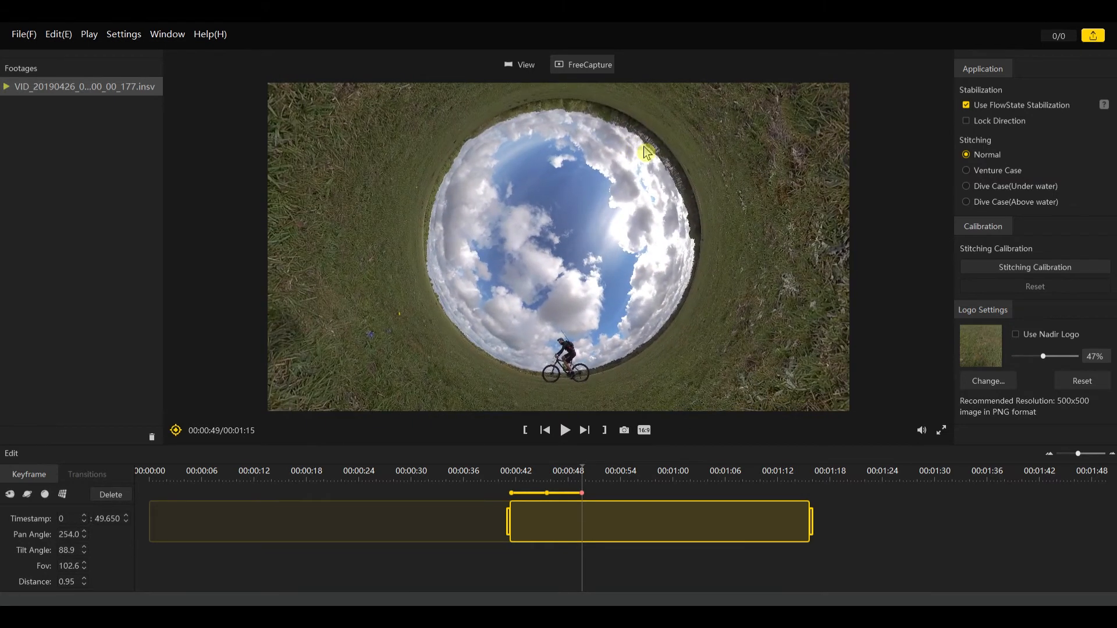
left_click(565, 429)
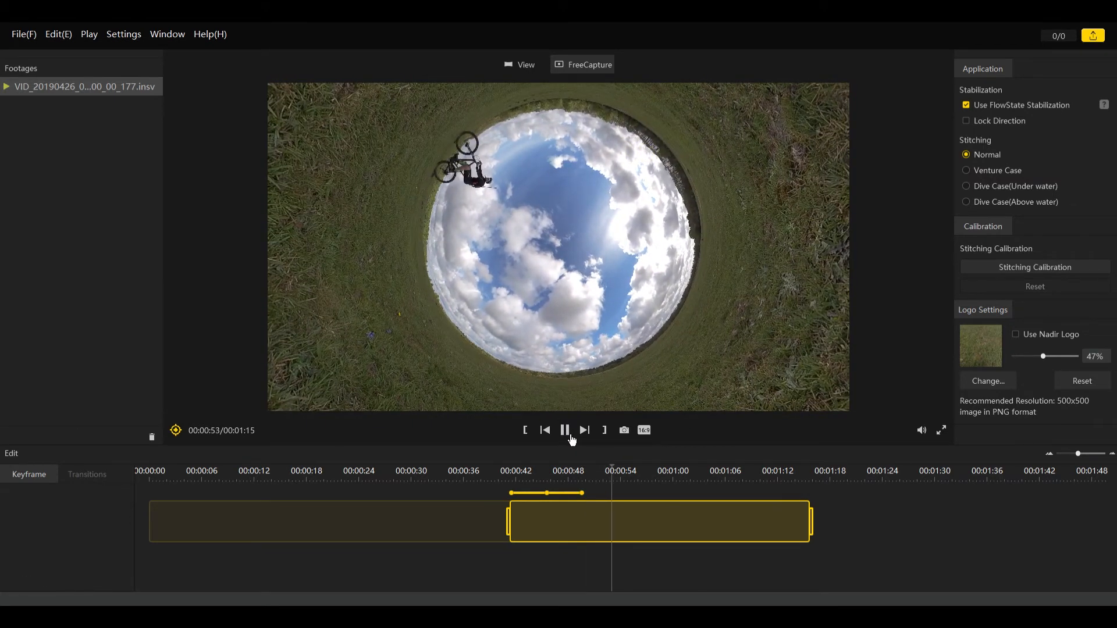
left_click(565, 429)
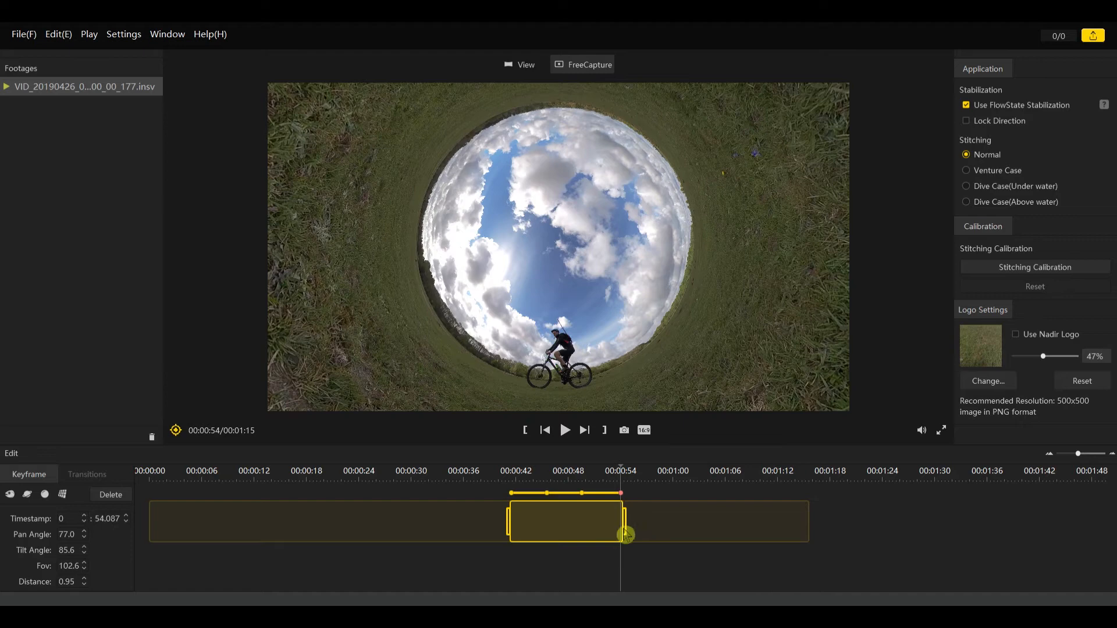
left_click(564, 430)
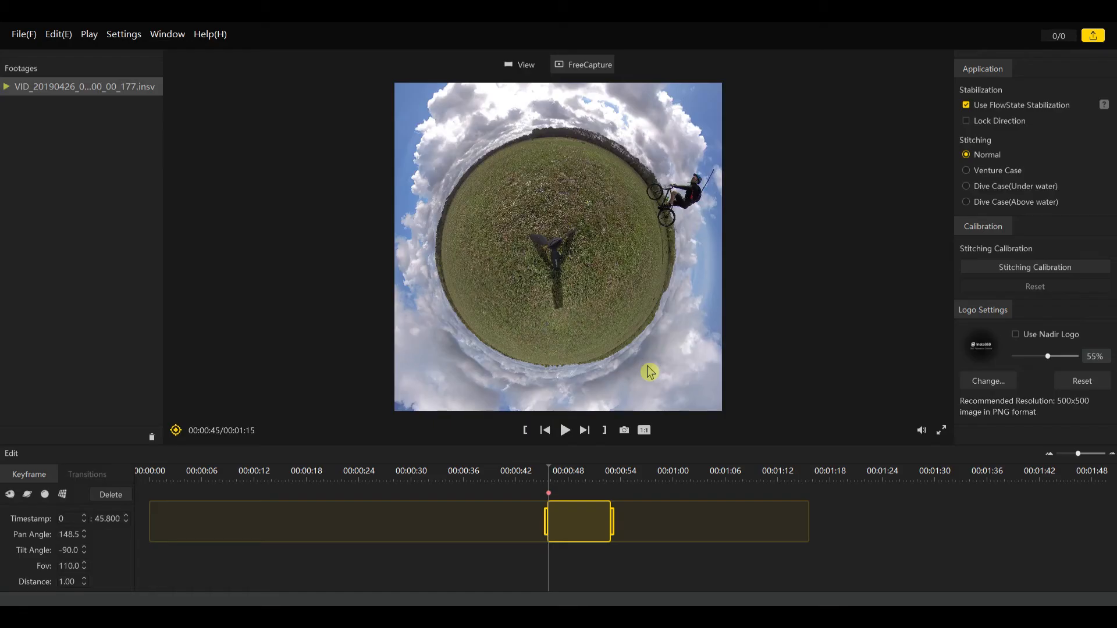
mouse_move(660, 447)
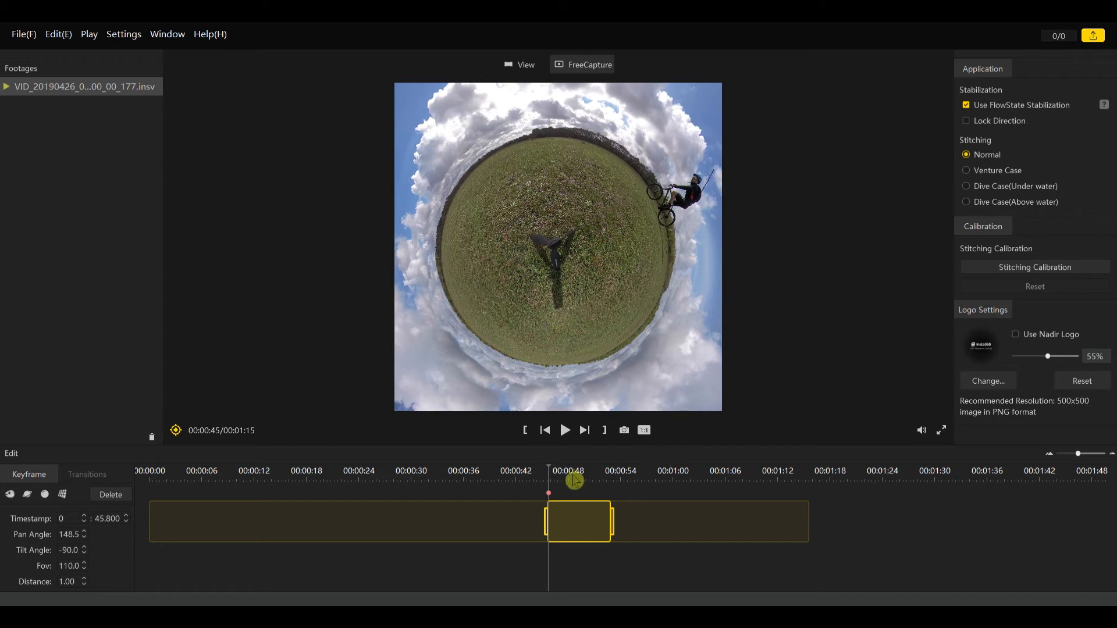
Pause at successive points up to about 0:50 for rotation keyframes, then play back the roll
left_click(565, 429)
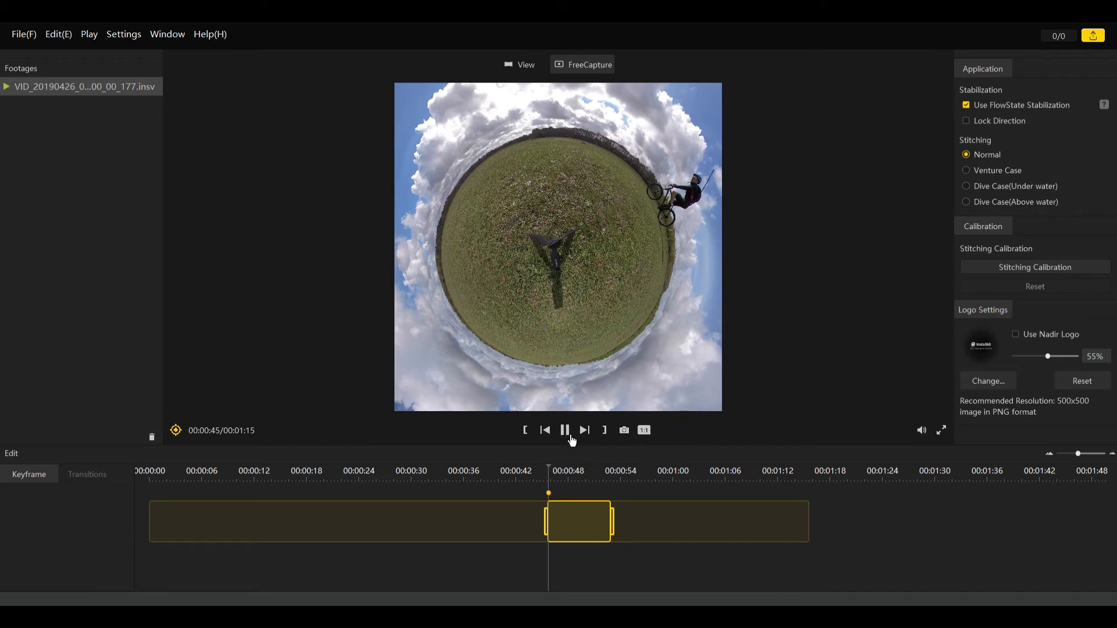
left_click(565, 430)
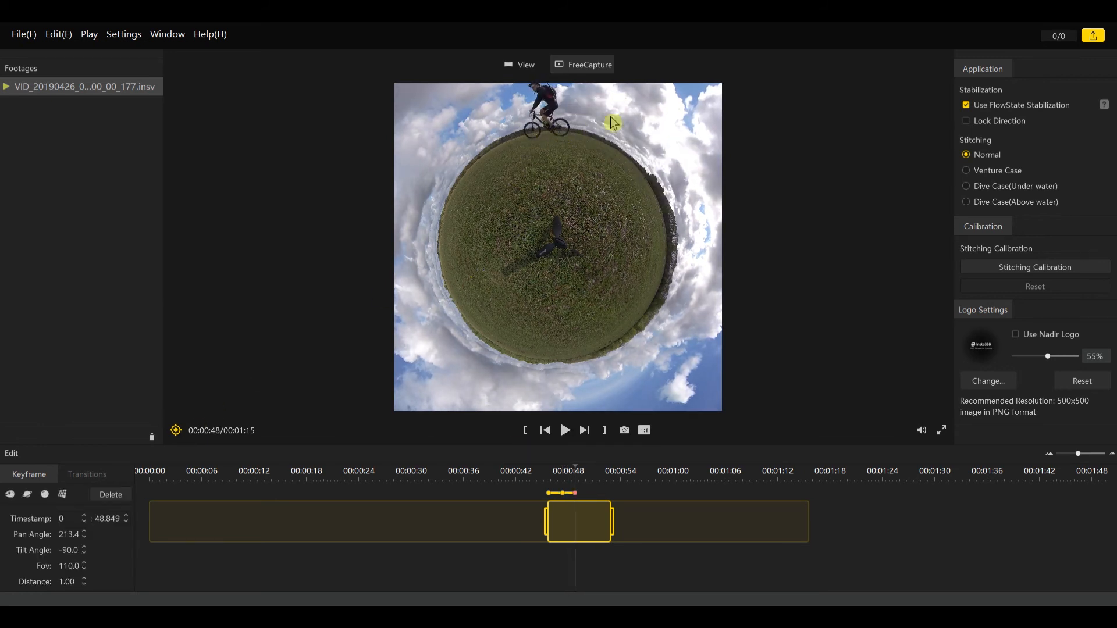
left_click(565, 430)
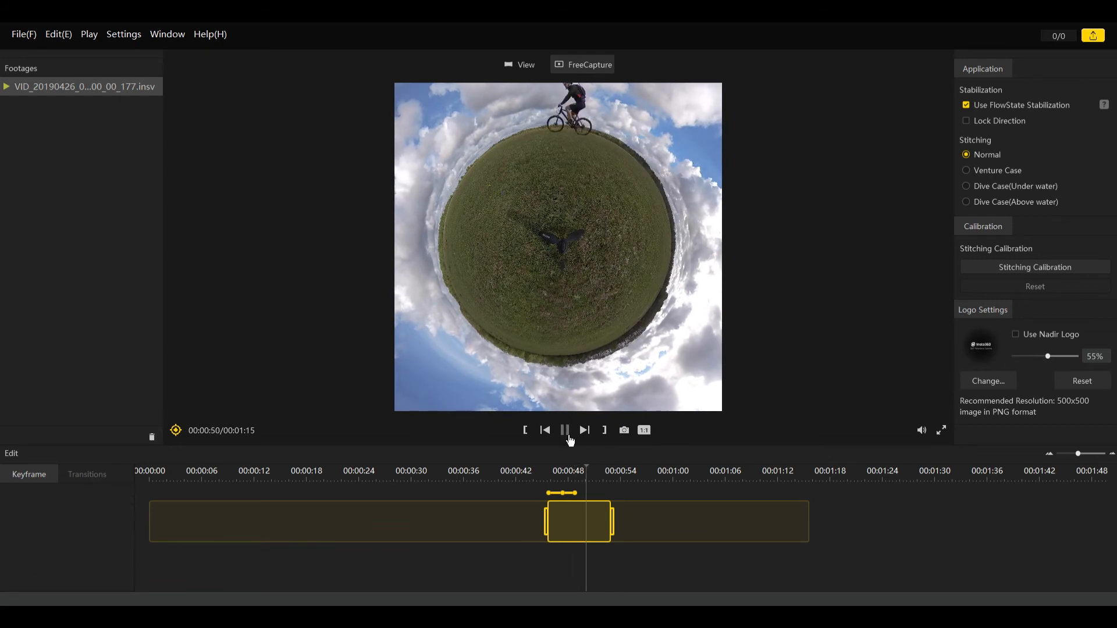
left_click(565, 430)
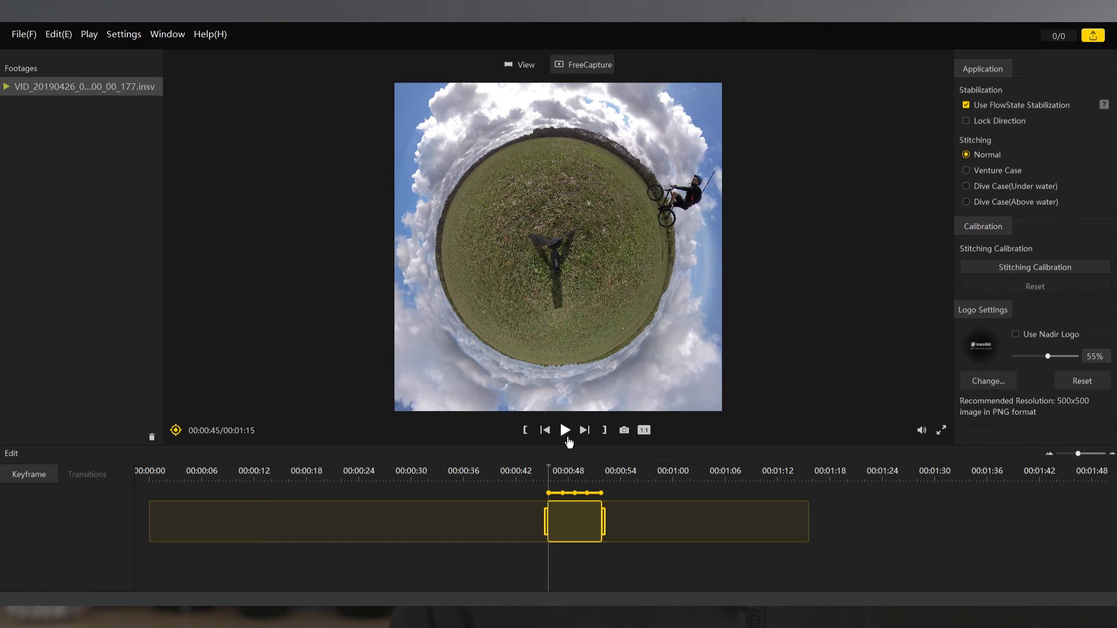
left_click(564, 429)
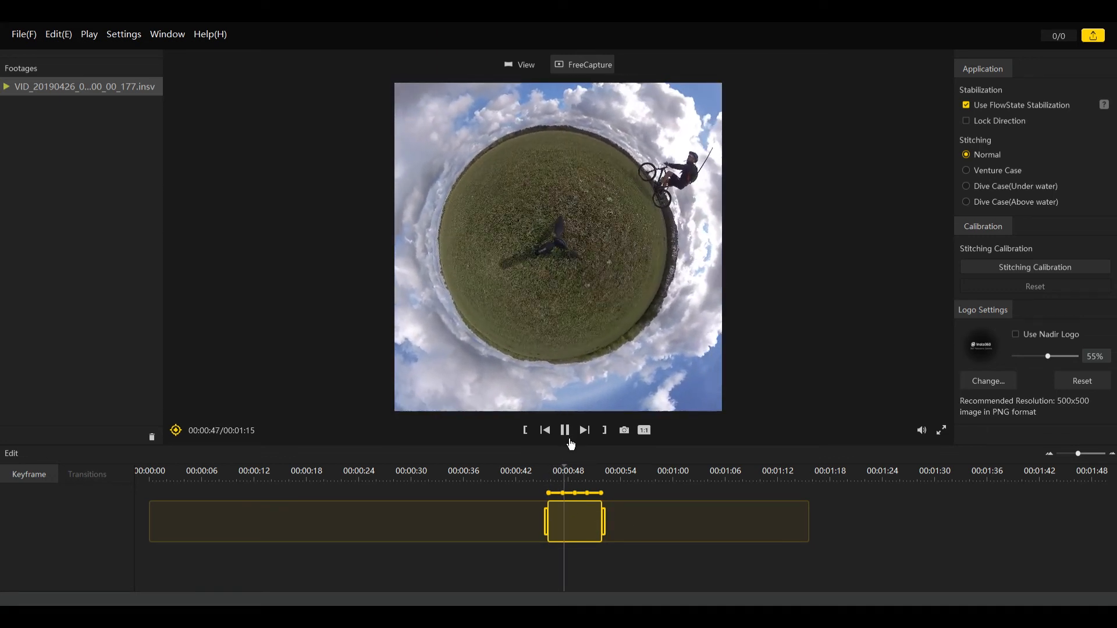